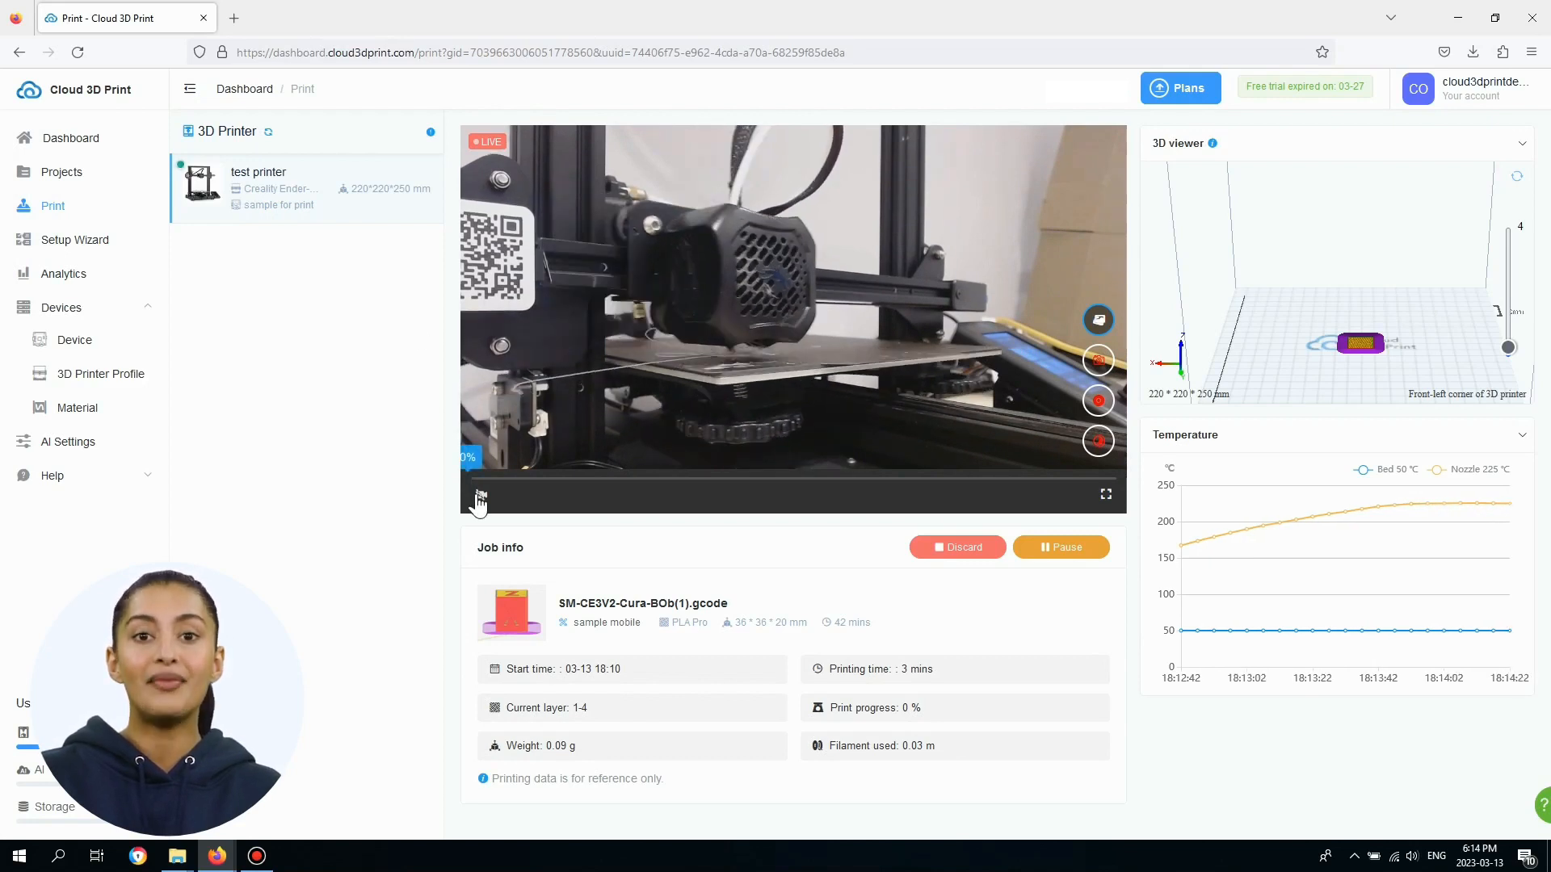
# Save a snapshot of the live camera feed and begin recording a video of the print.
pyautogui.click(480, 498)
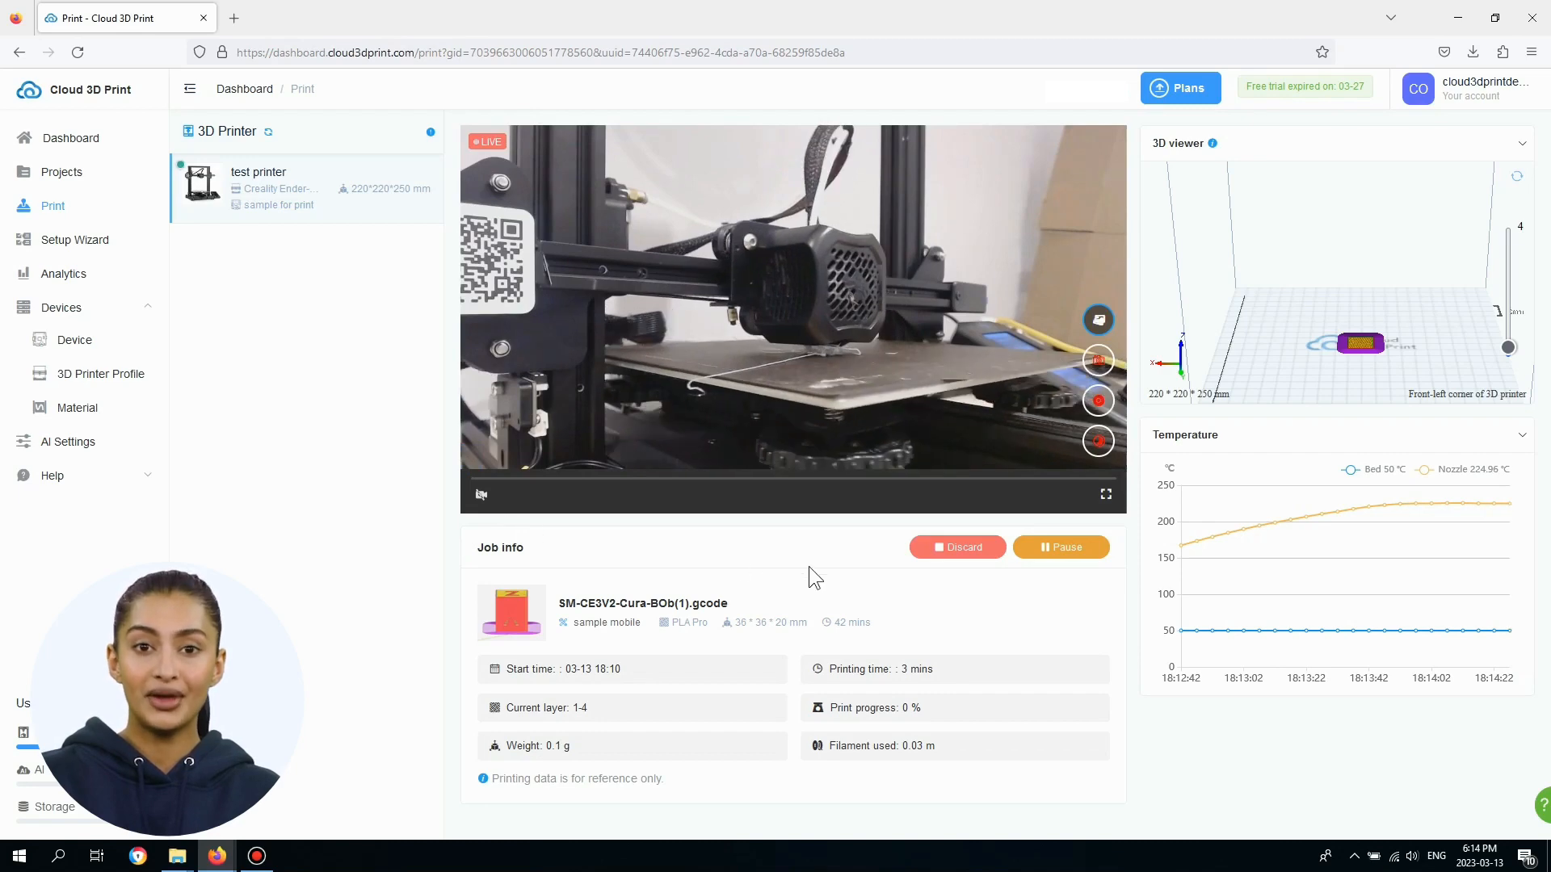
pyautogui.click(1105, 494)
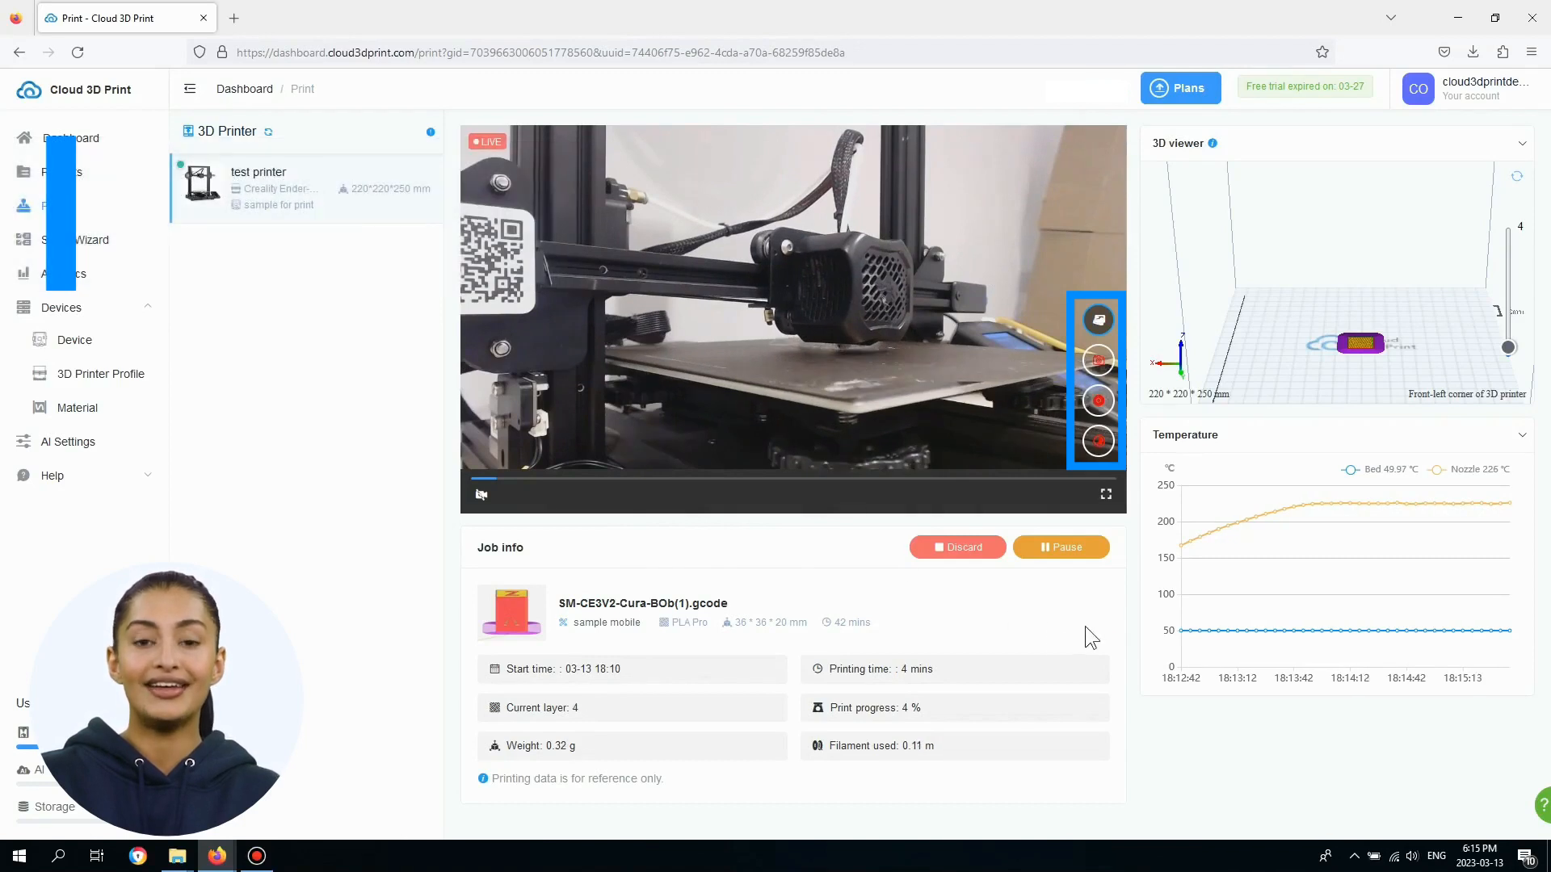
pyautogui.click(1099, 358)
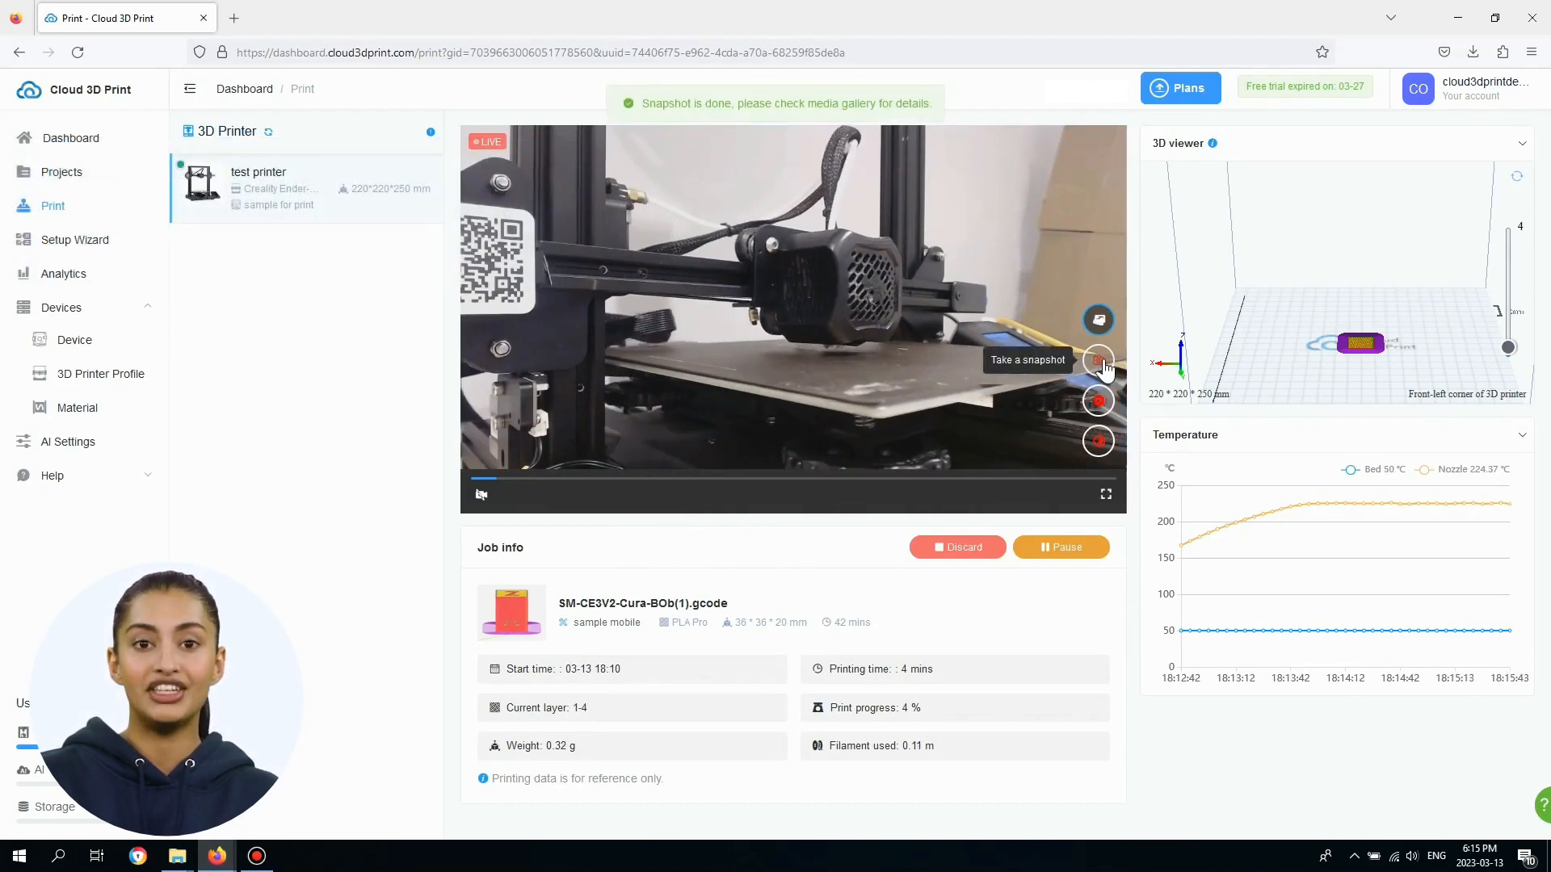
pyautogui.click(1097, 399)
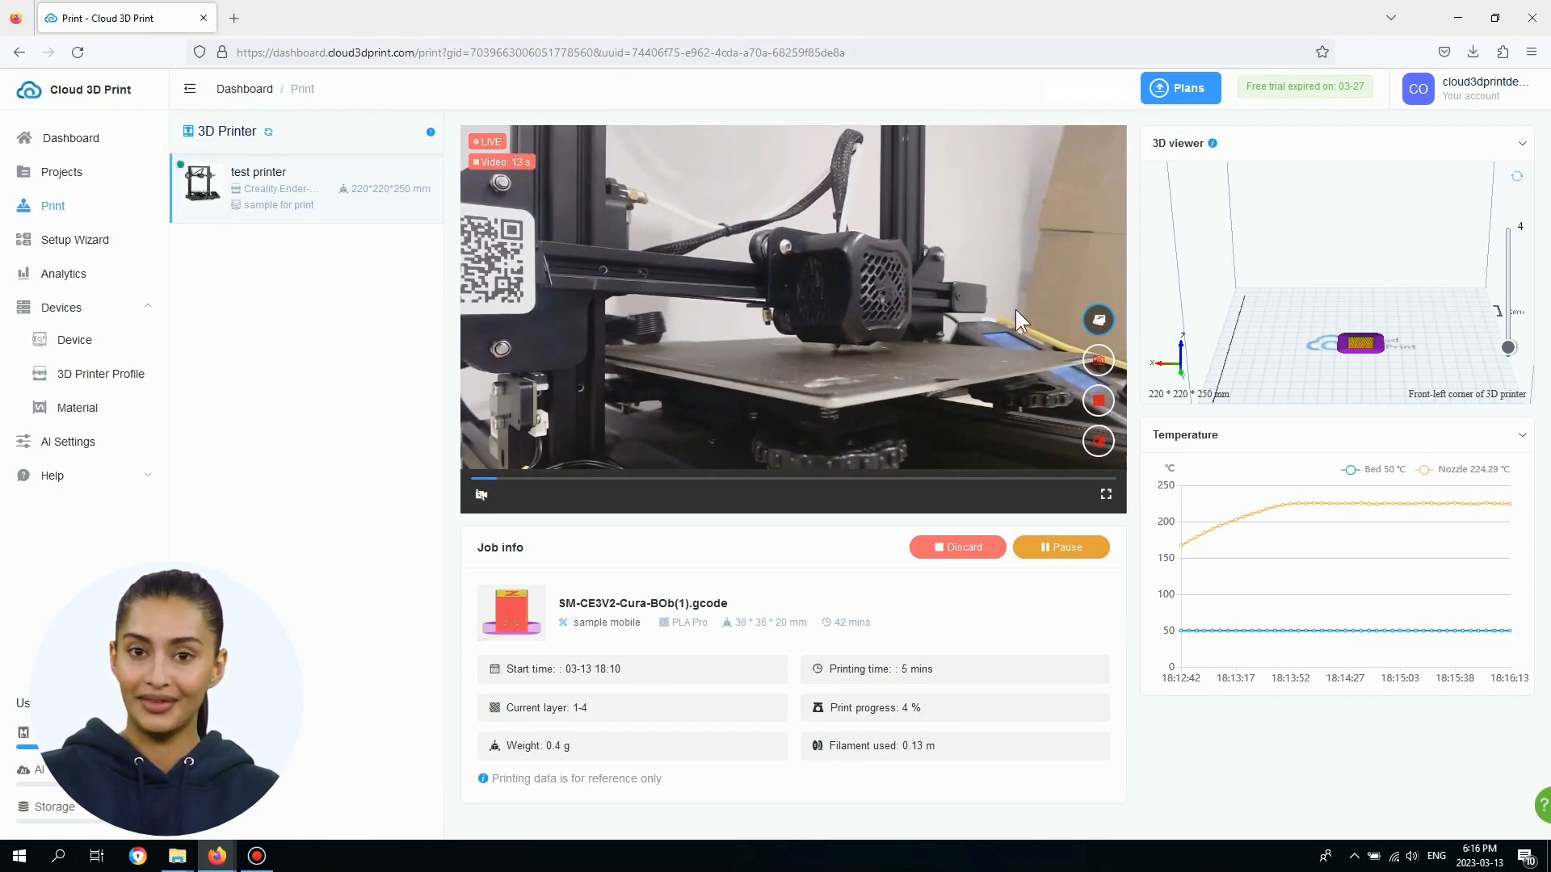
pyautogui.moveTo(1099, 400)
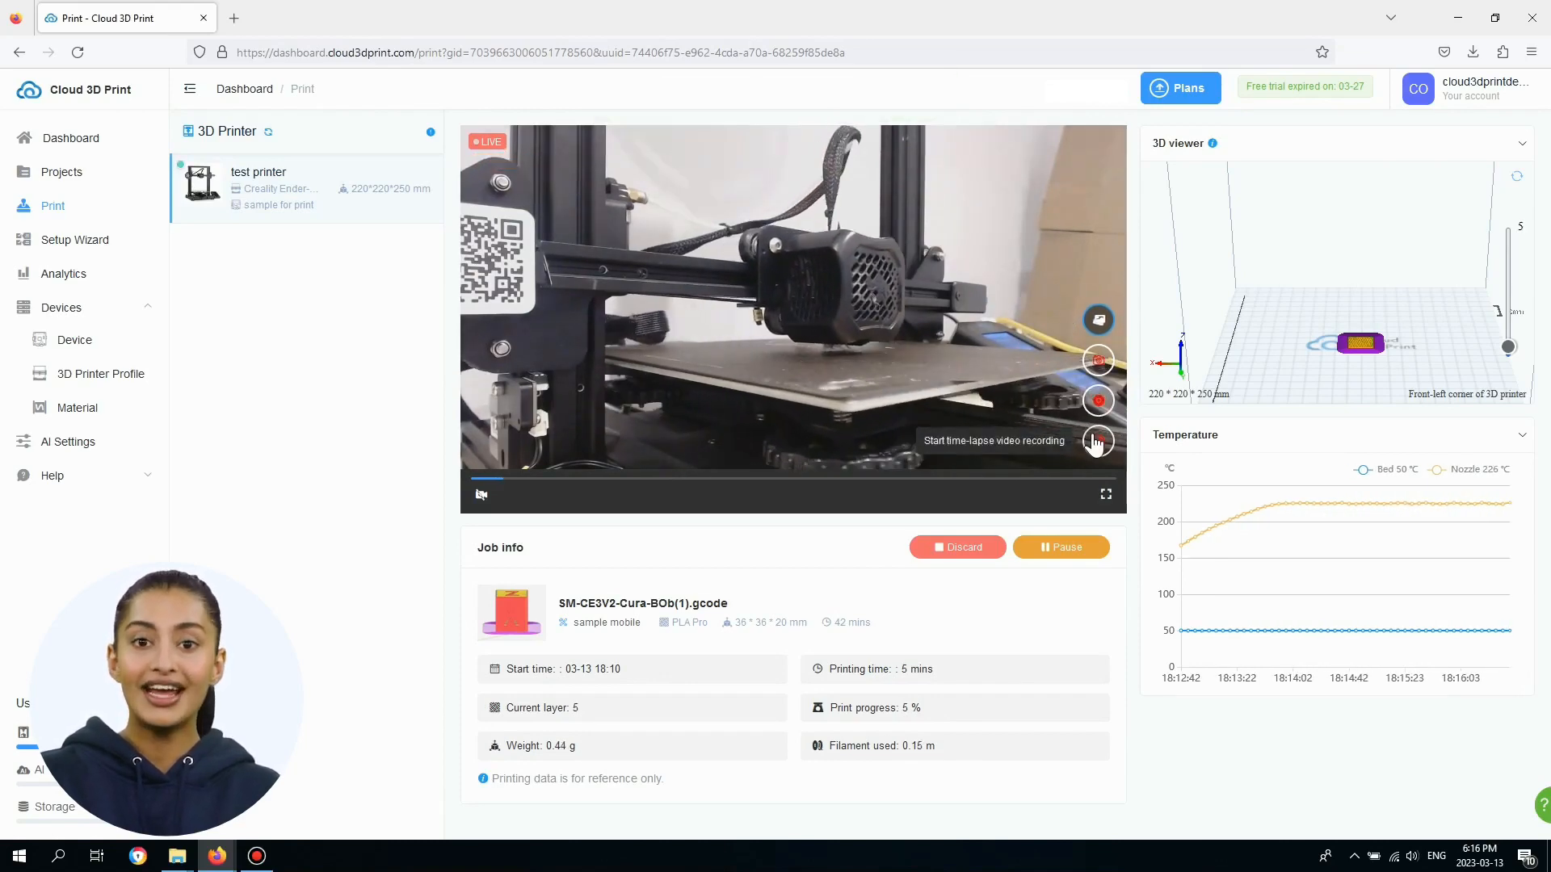
# Launch the timelapse with Snapshot kept at Layer span and Layer mod 1, then confirm.
pyautogui.click(1098, 441)
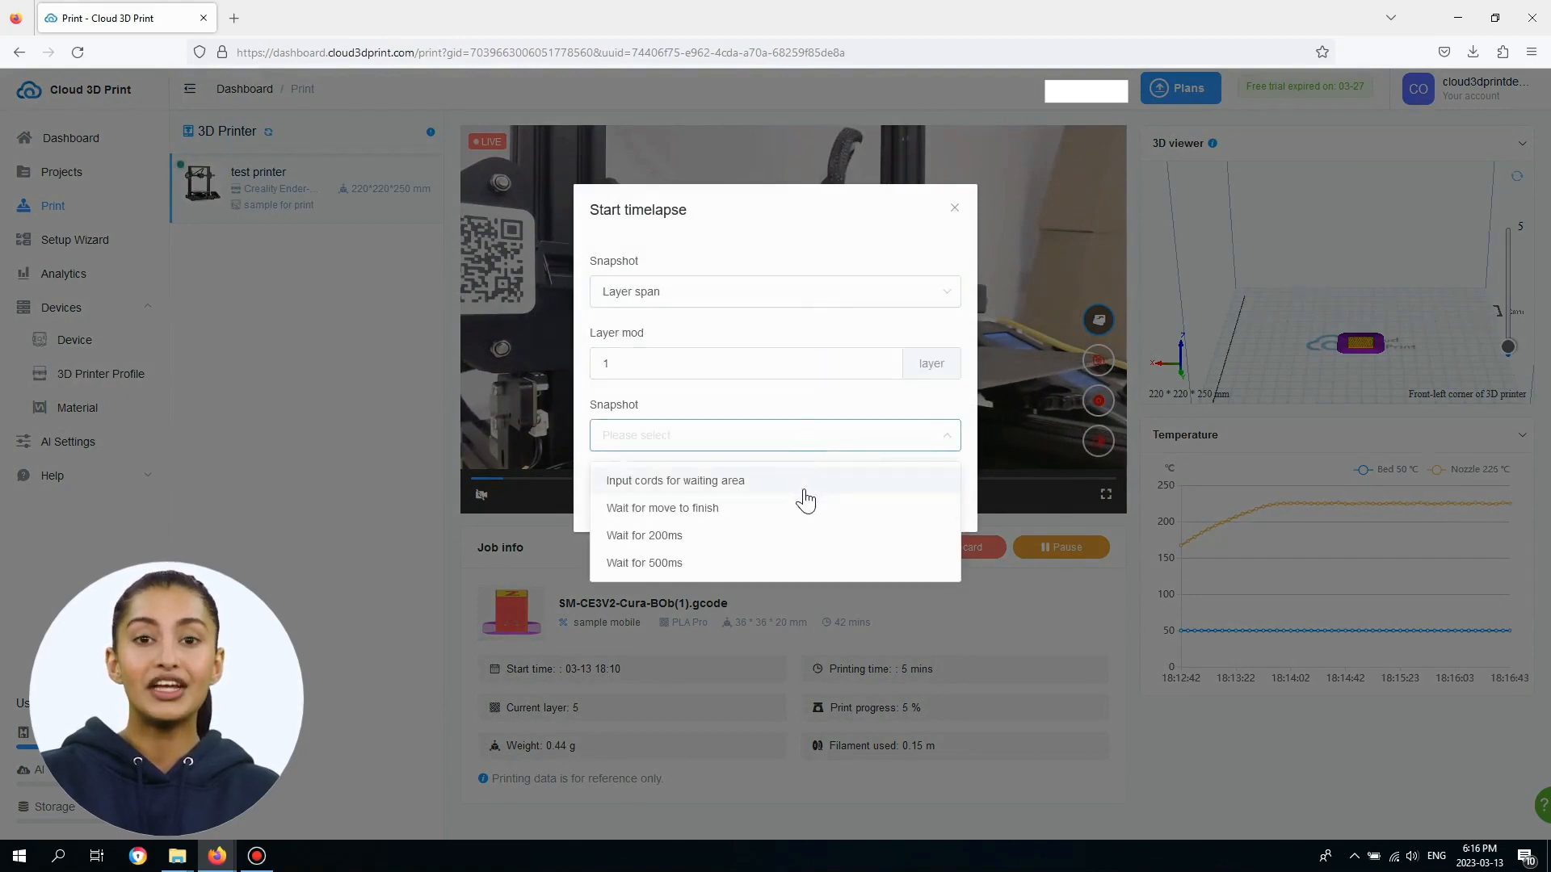
pyautogui.click(773, 290)
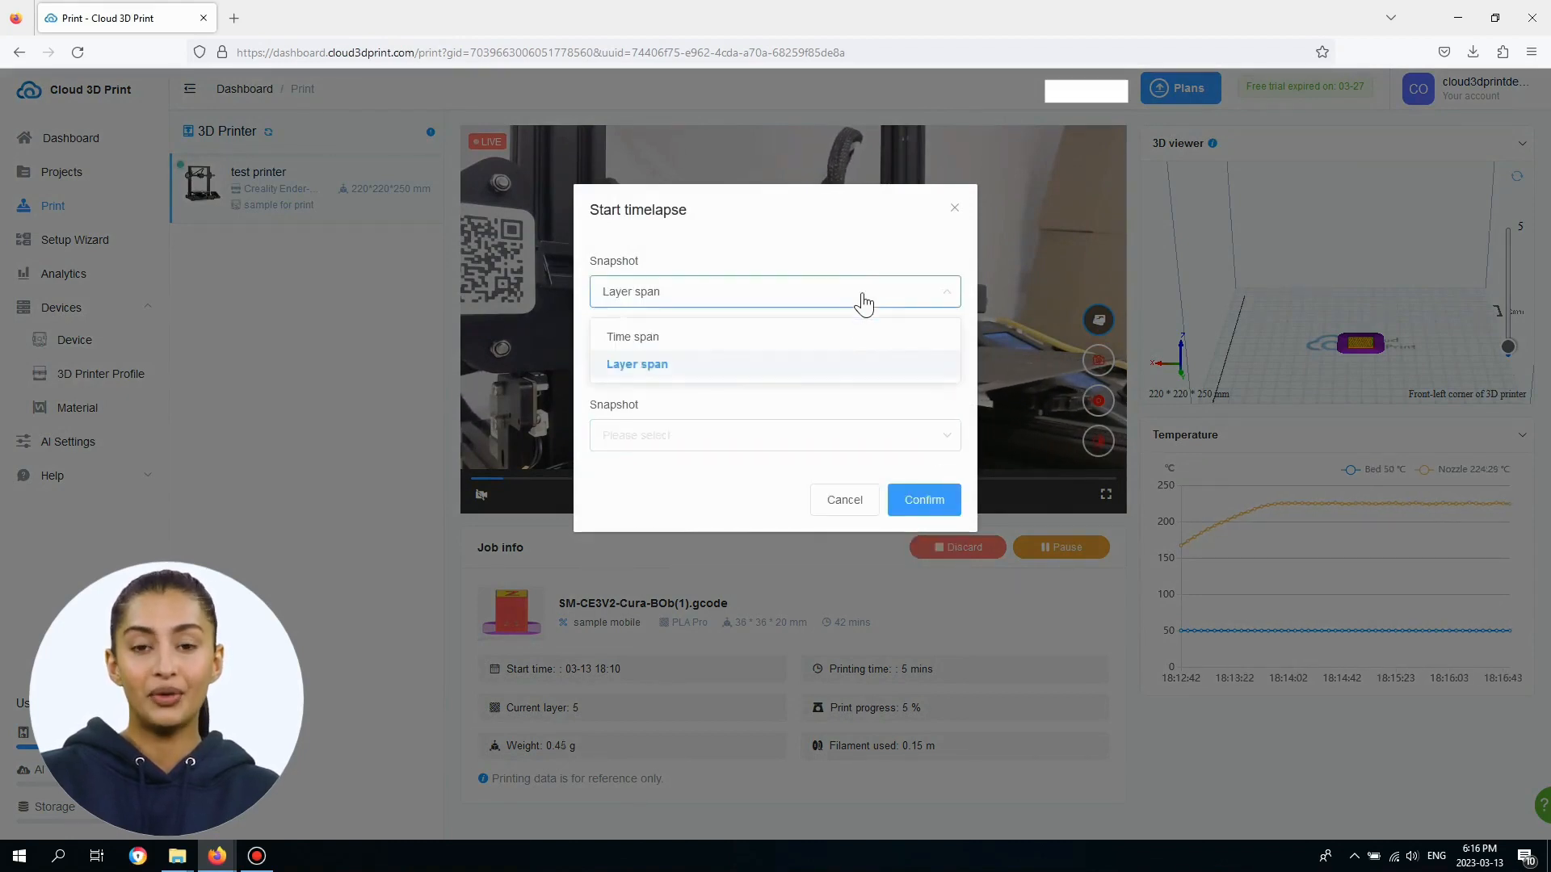
pyautogui.click(922, 500)
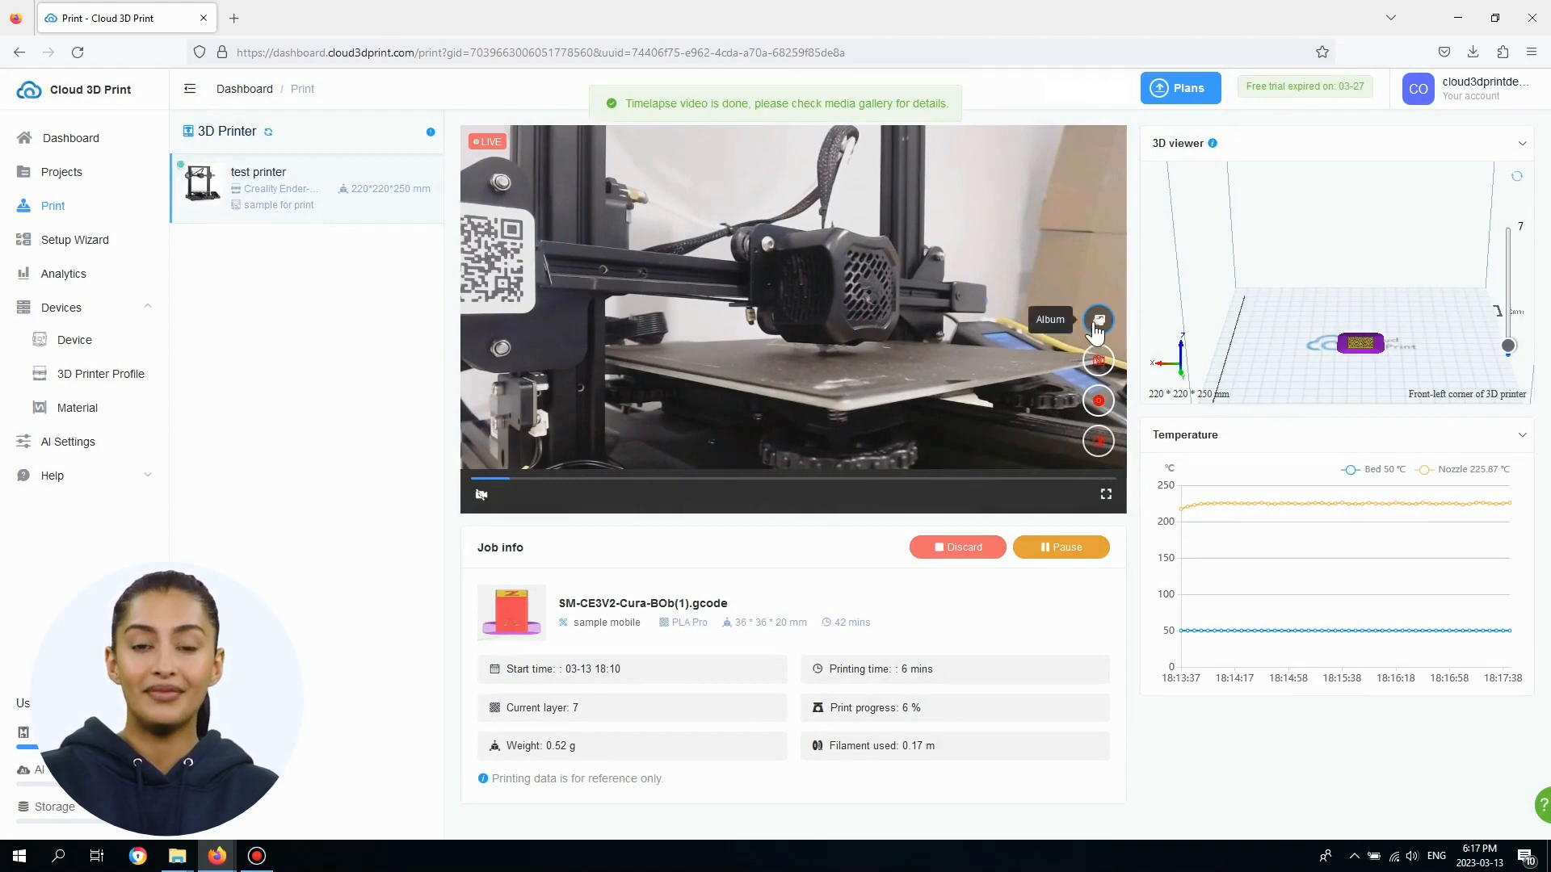
# View the saved timelapse clip in the Printing job album's Timelapse tab.
pyautogui.click(1097, 319)
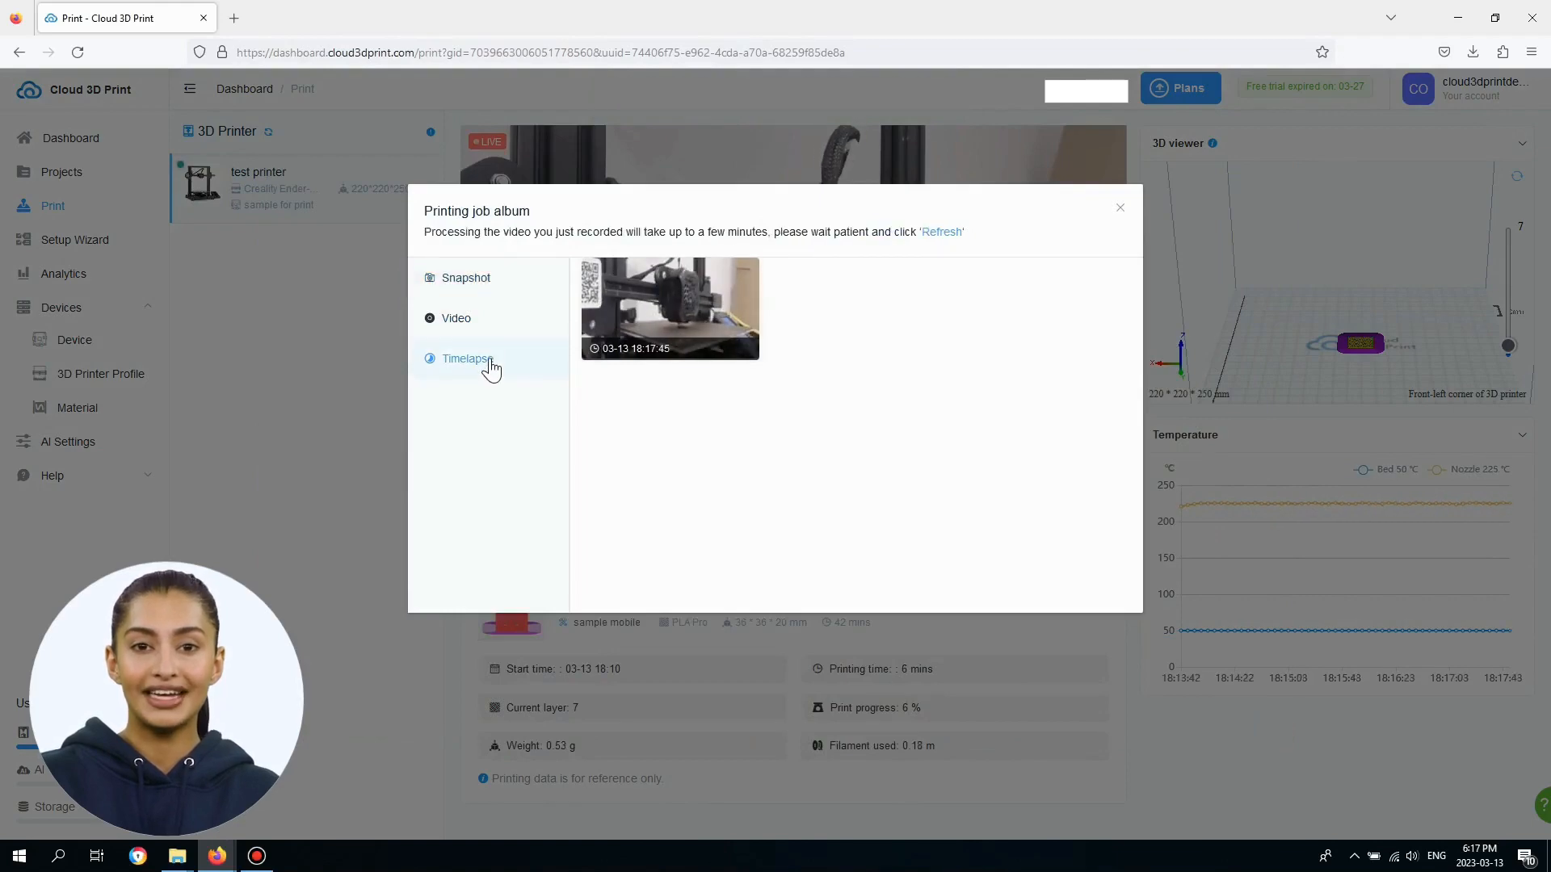
pyautogui.click(1119, 209)
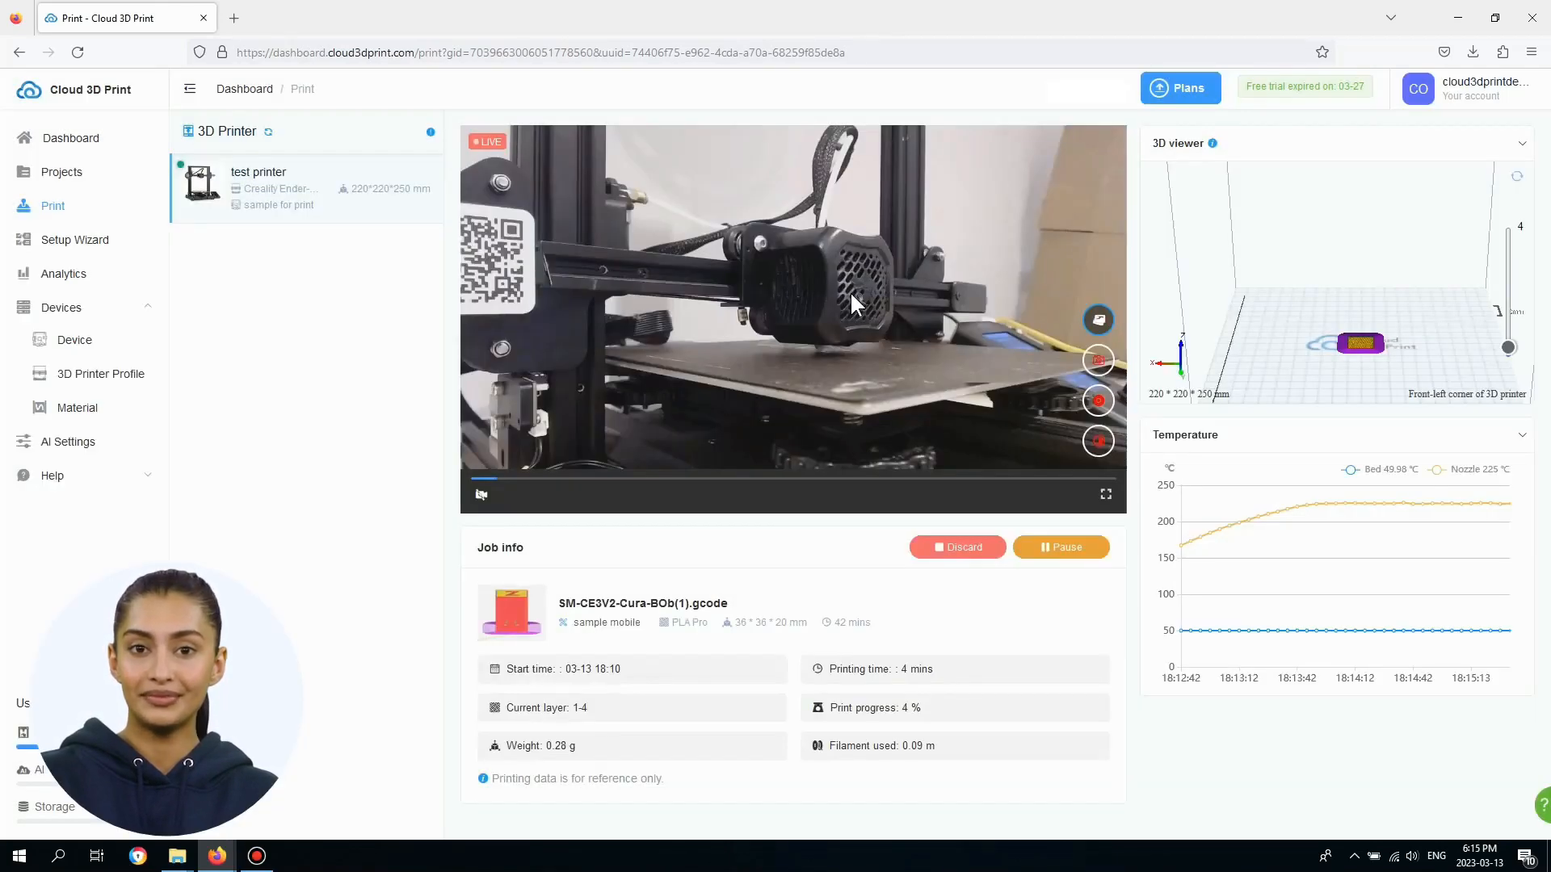